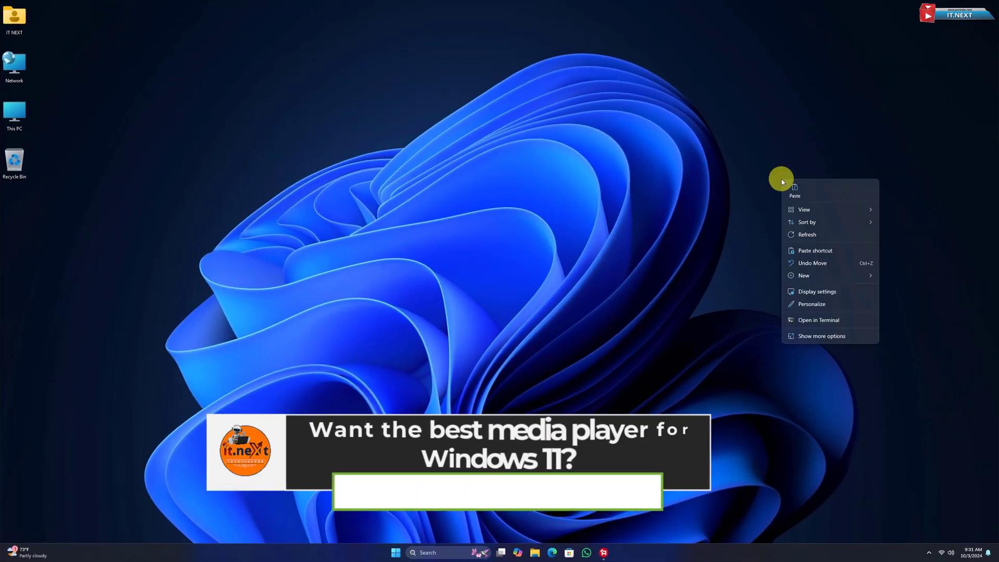
Step: Reach the aimp.ru site in Google Chrome from the Windows desktop
click(820, 237)
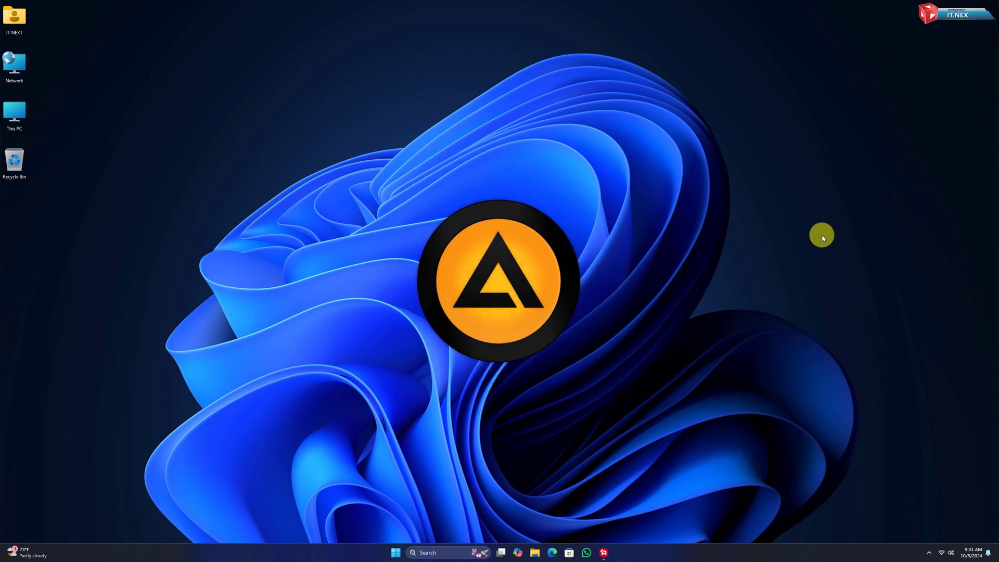
mouse_move(752, 264)
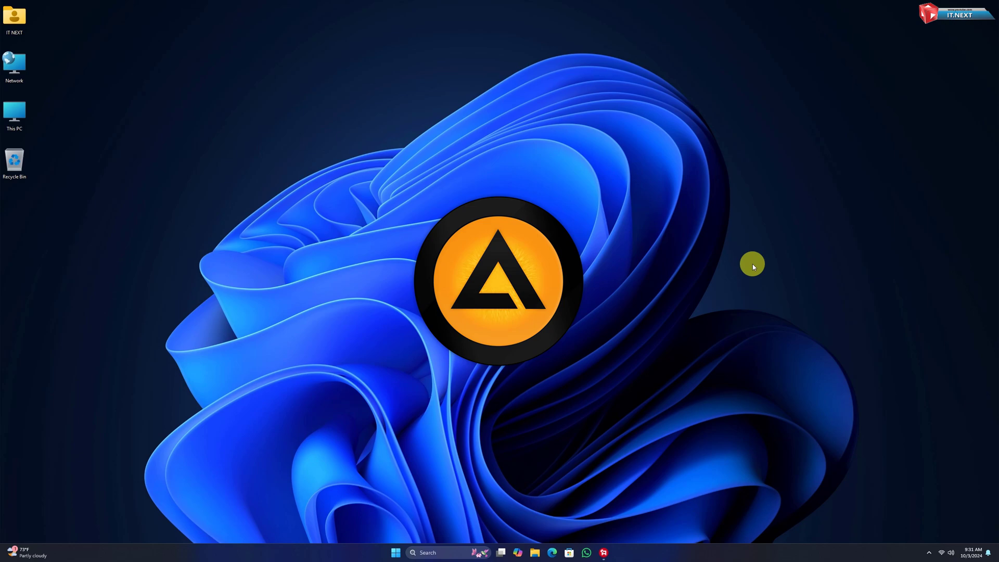
right_click(753, 264)
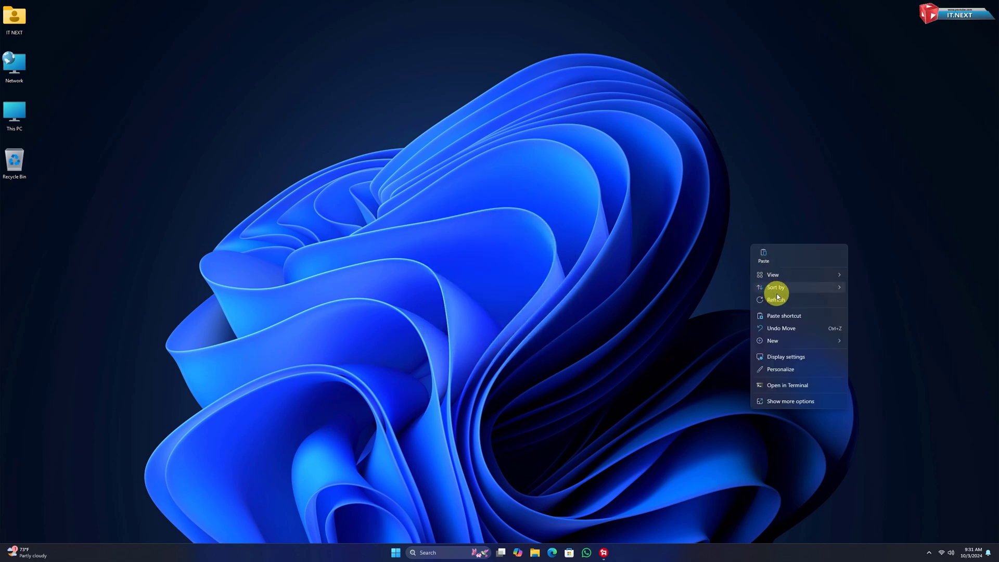
click(784, 301)
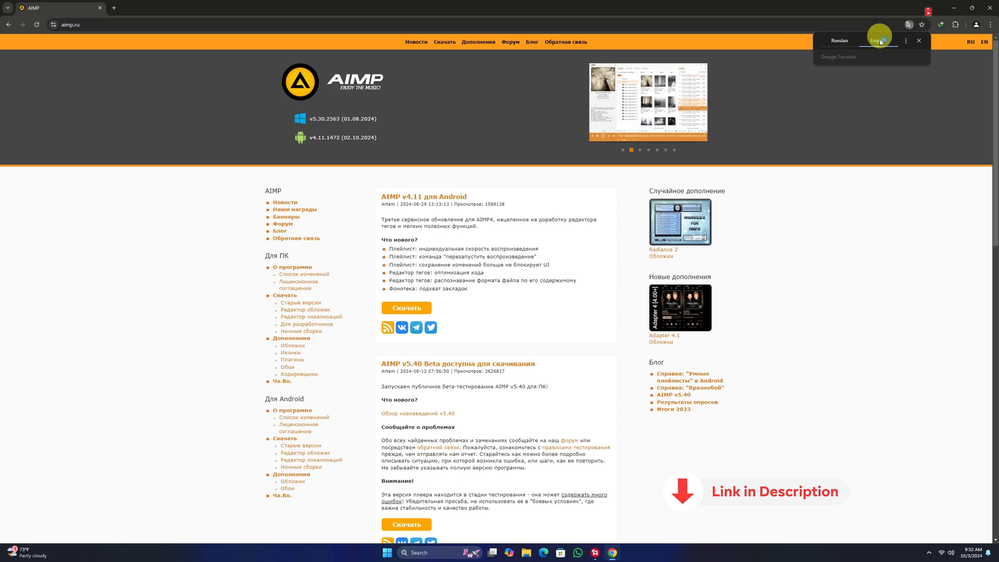
Step: Translate aimp.ru to English and show the AIMP v5.30.2563 Windows download section
click(884, 41)
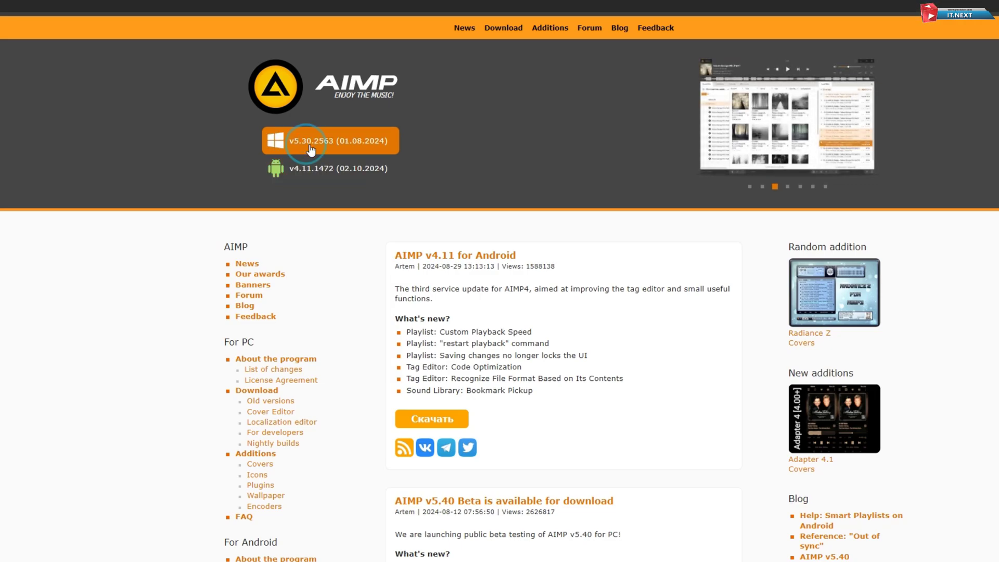
click(329, 140)
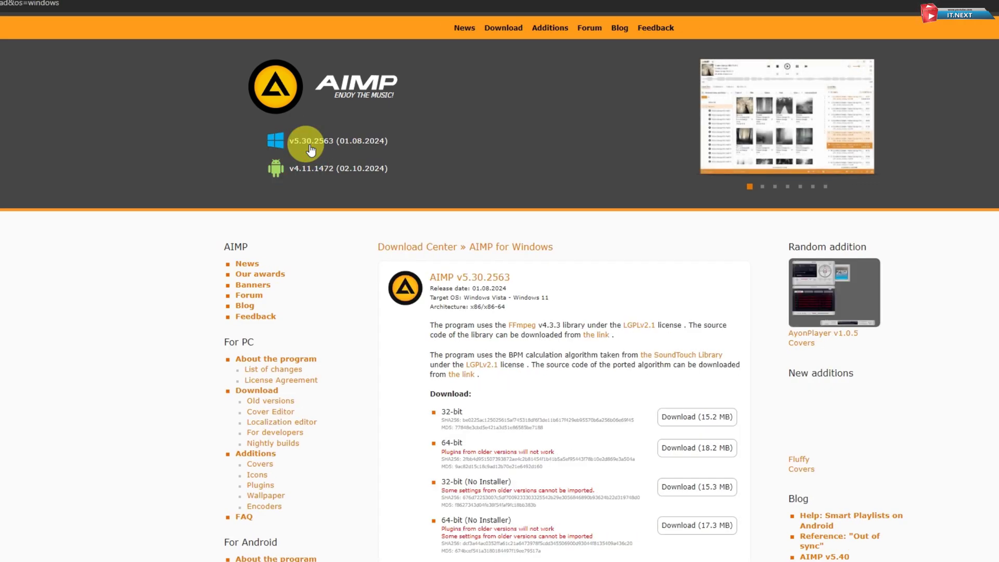
scroll(down, 3)
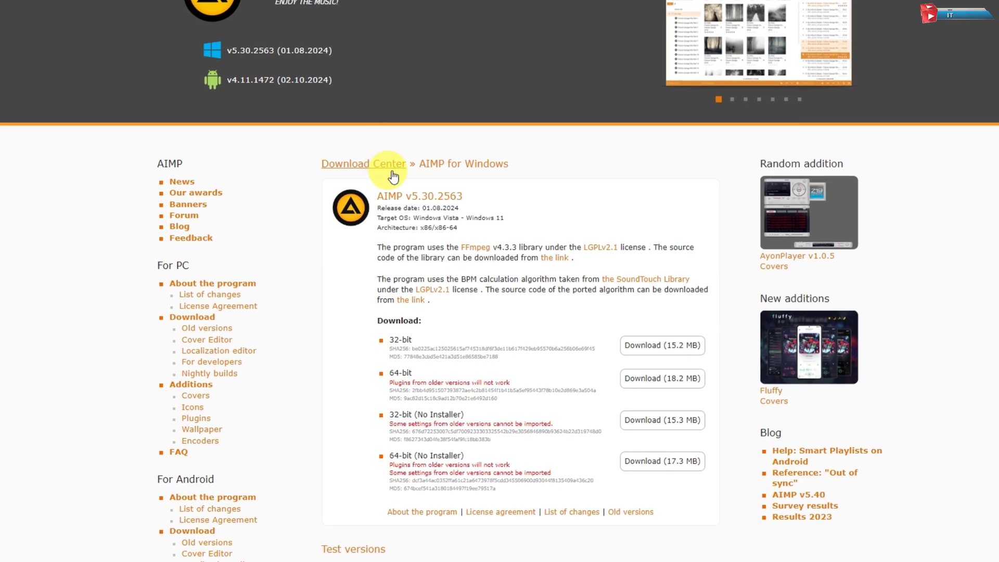
mouse_move(662, 378)
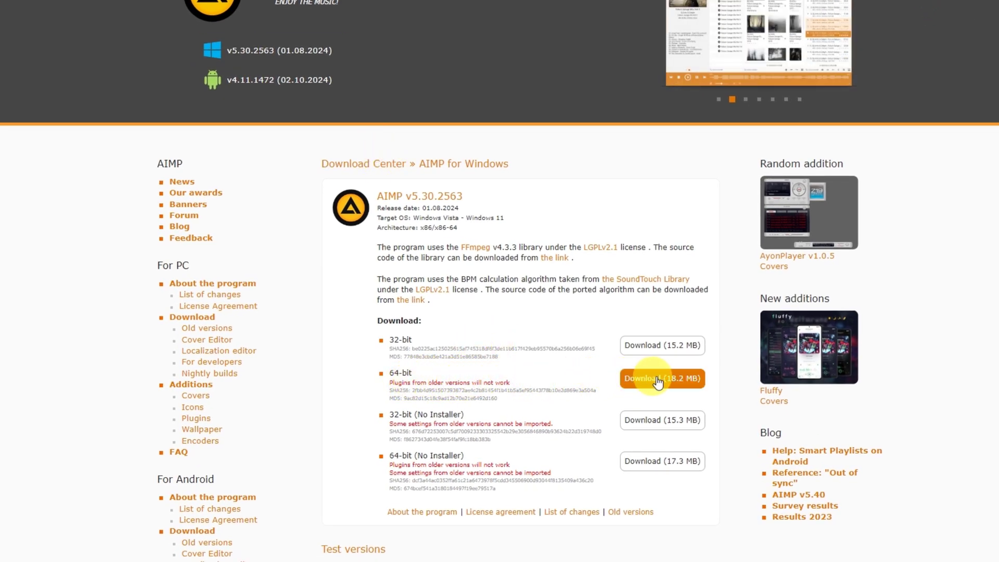
Step: Download the 64-bit AIMP 5.30.2563 installer (18.2 MB) and run it with English as setup language
click(660, 377)
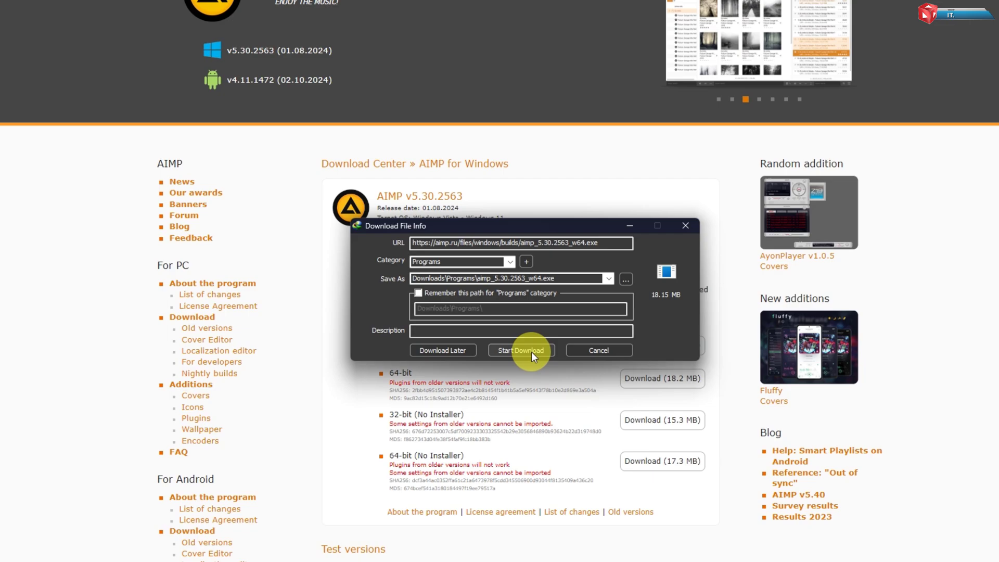
click(520, 349)
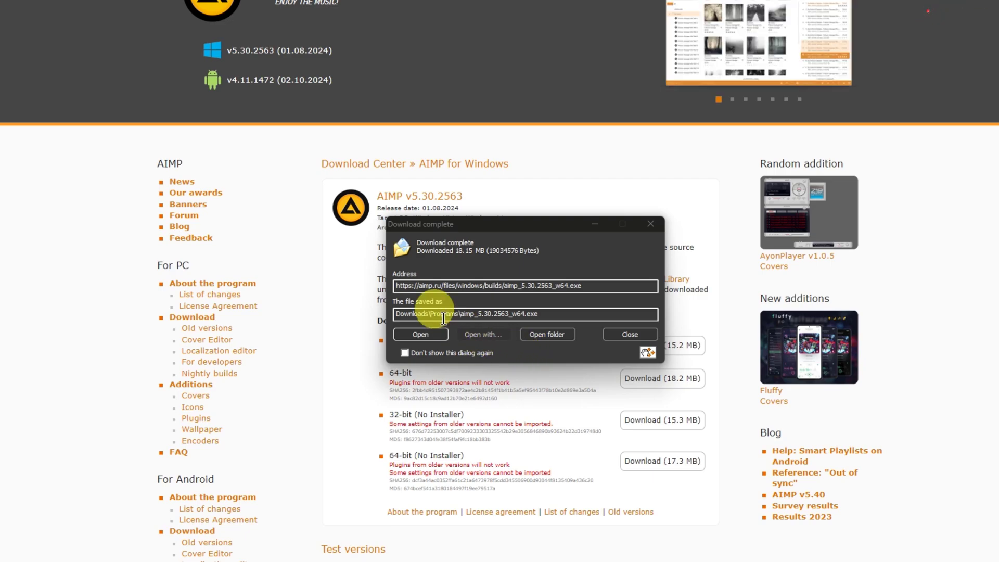
click(420, 334)
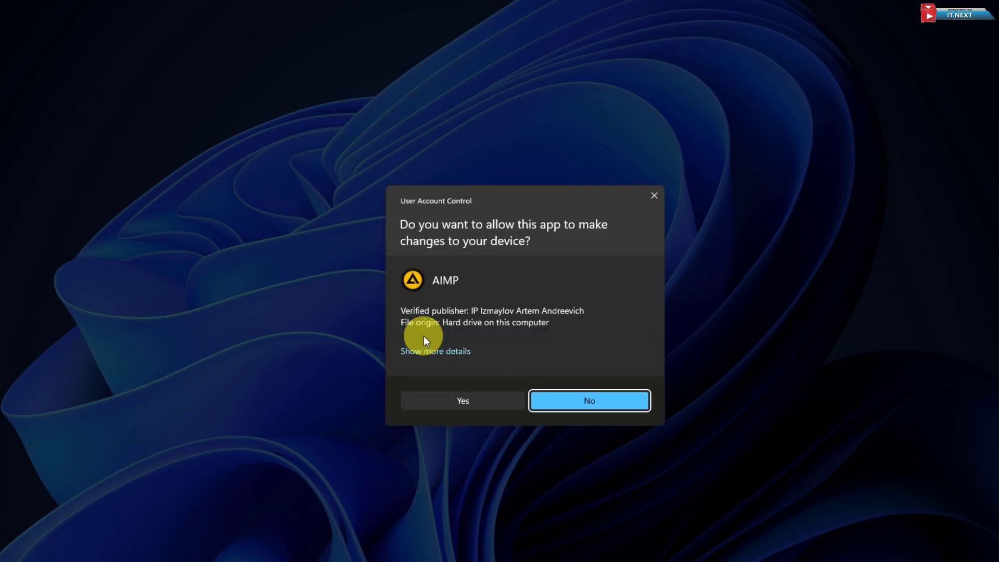
click(588, 399)
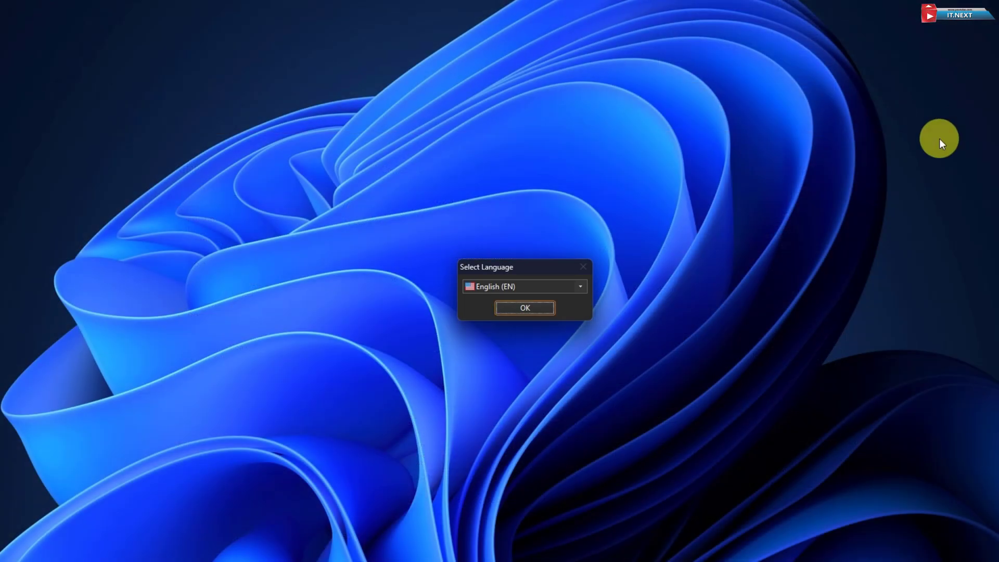
click(523, 308)
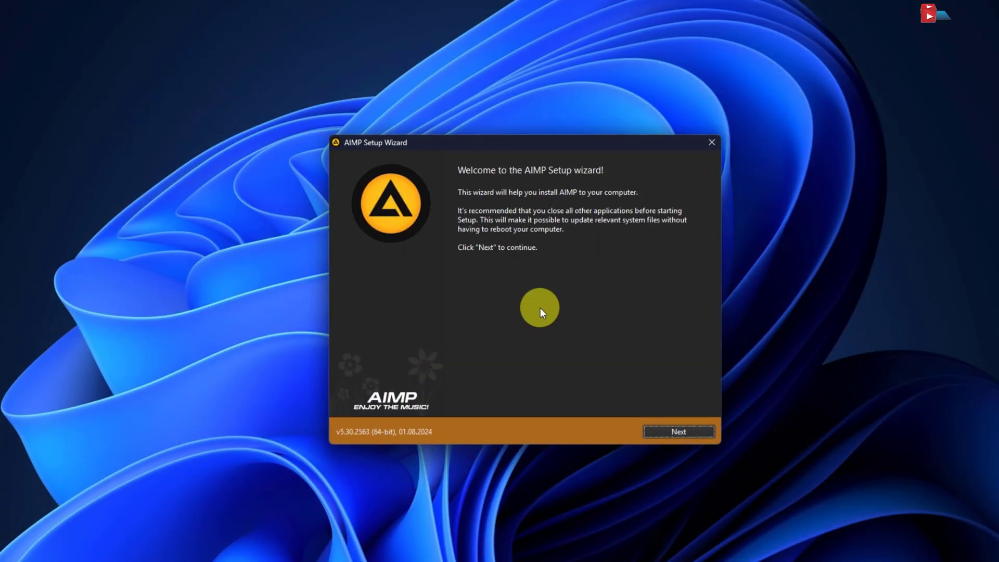
Step: Accept the licence, keep default path, normal version and integration, then finish and launch AIMP
click(678, 431)
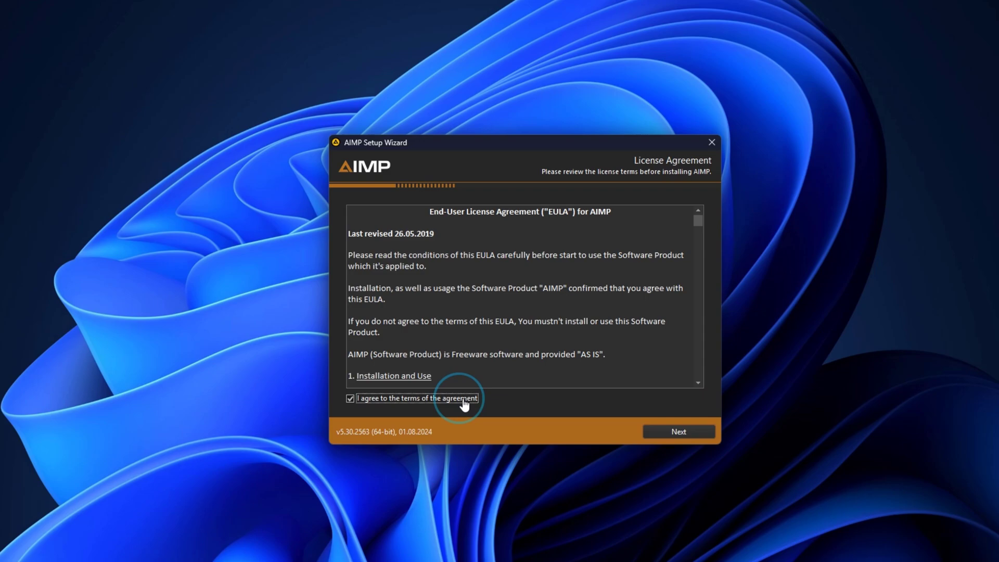
click(677, 431)
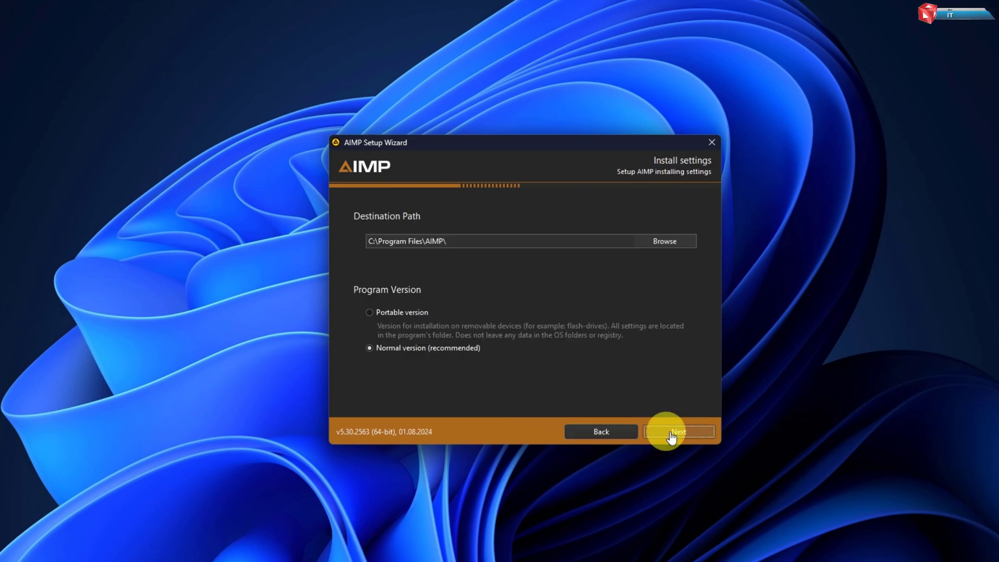
click(678, 431)
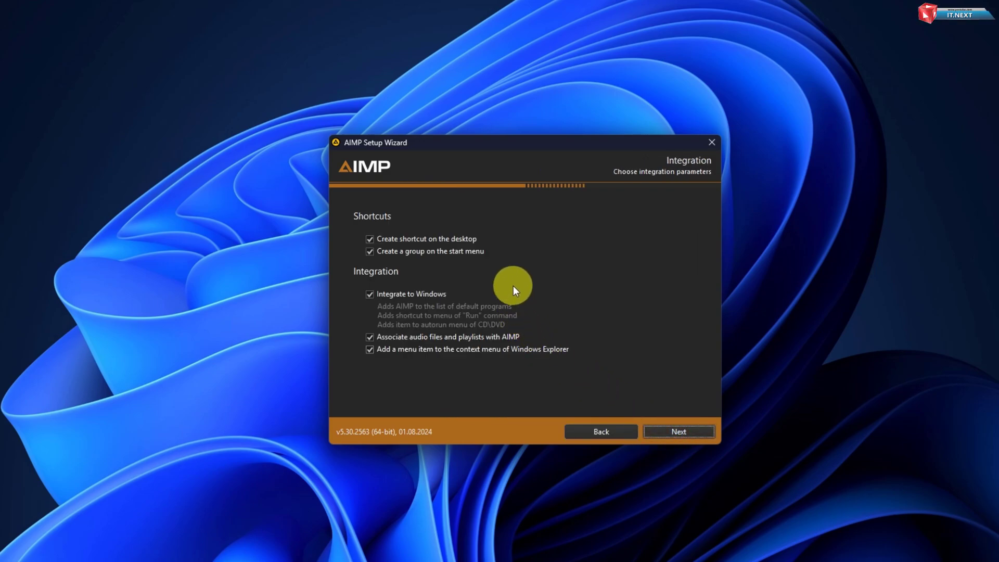
click(677, 431)
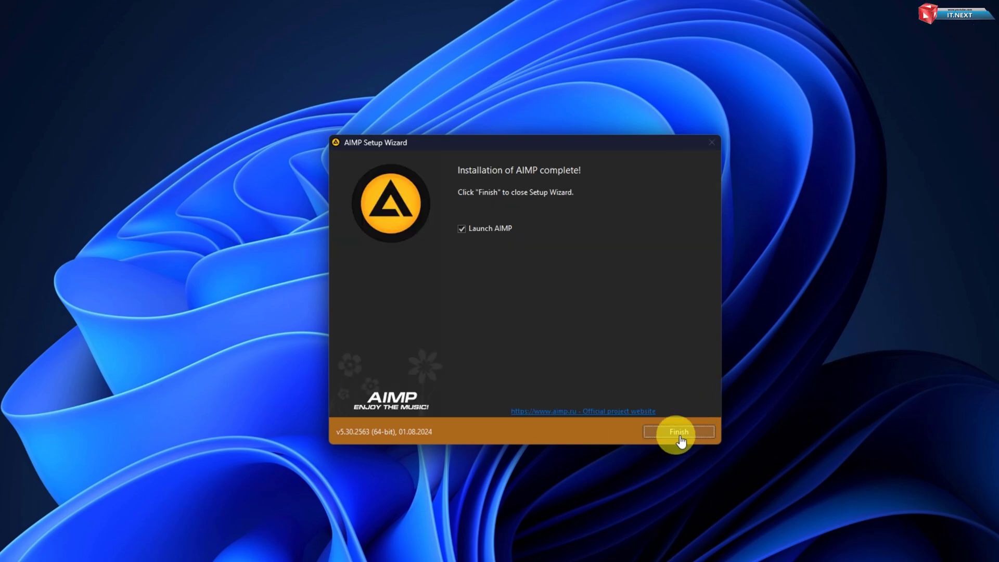
click(677, 431)
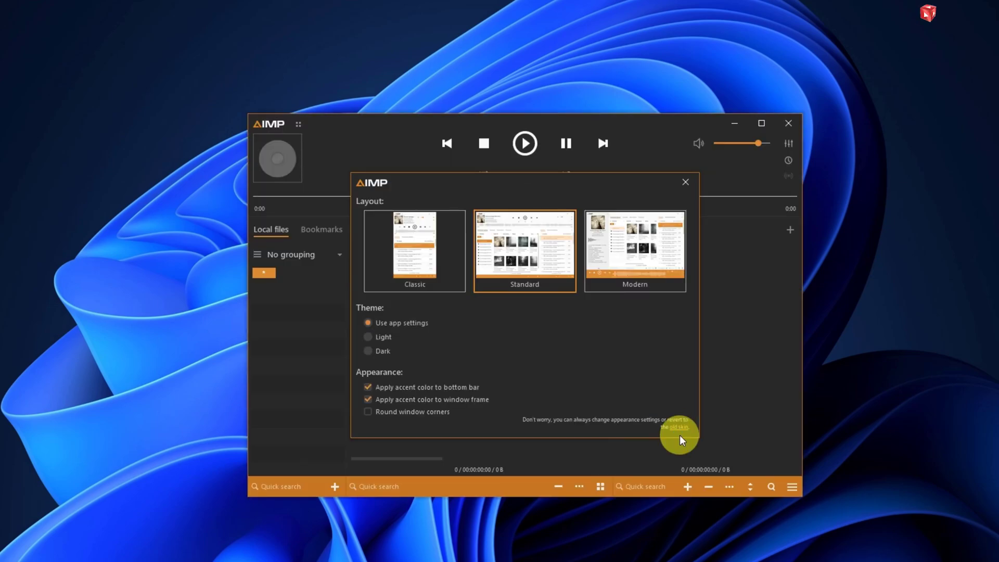
mouse_move(512, 313)
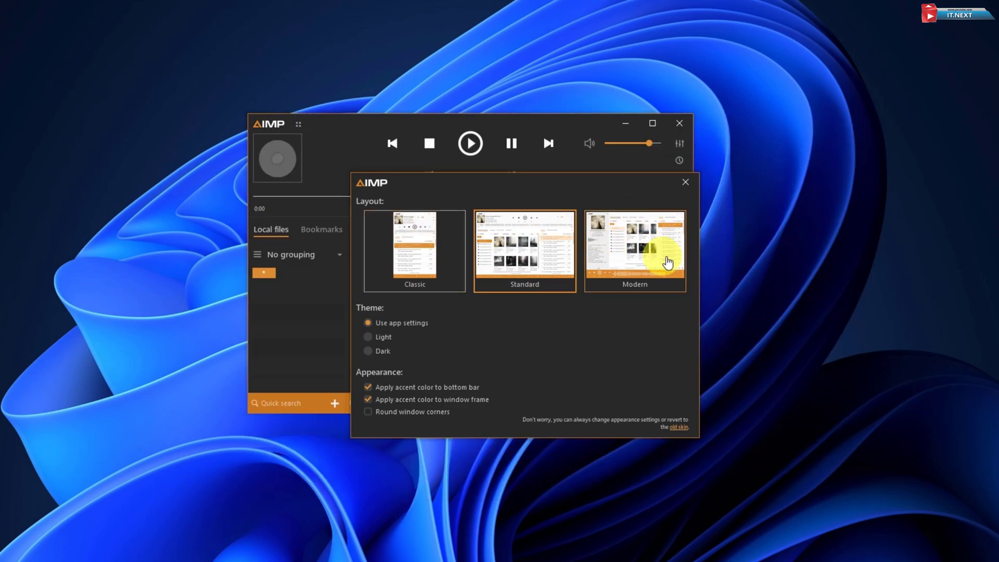
Step: Choose the Modern layout in AIMP's first-run appearance dialog
click(634, 250)
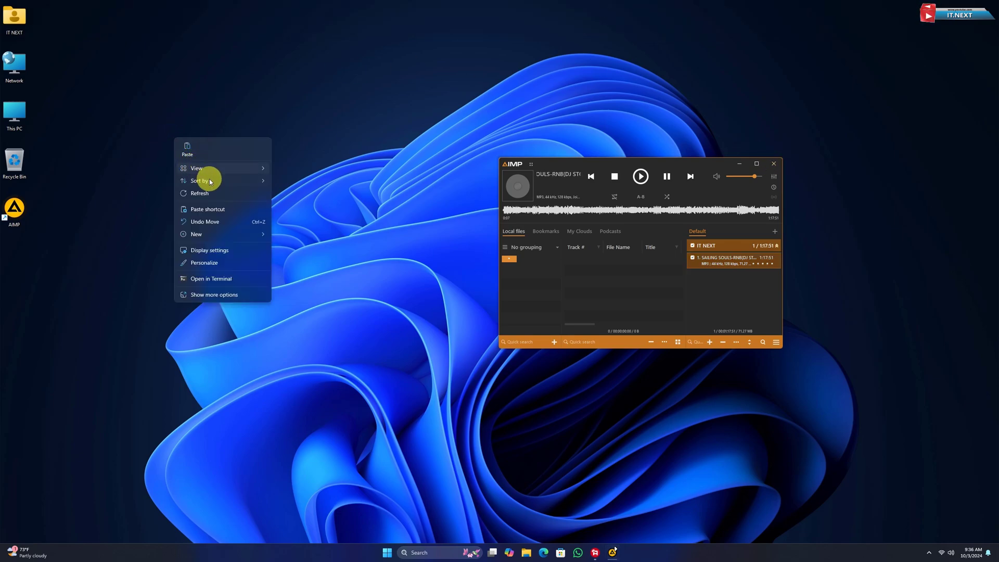
click(207, 191)
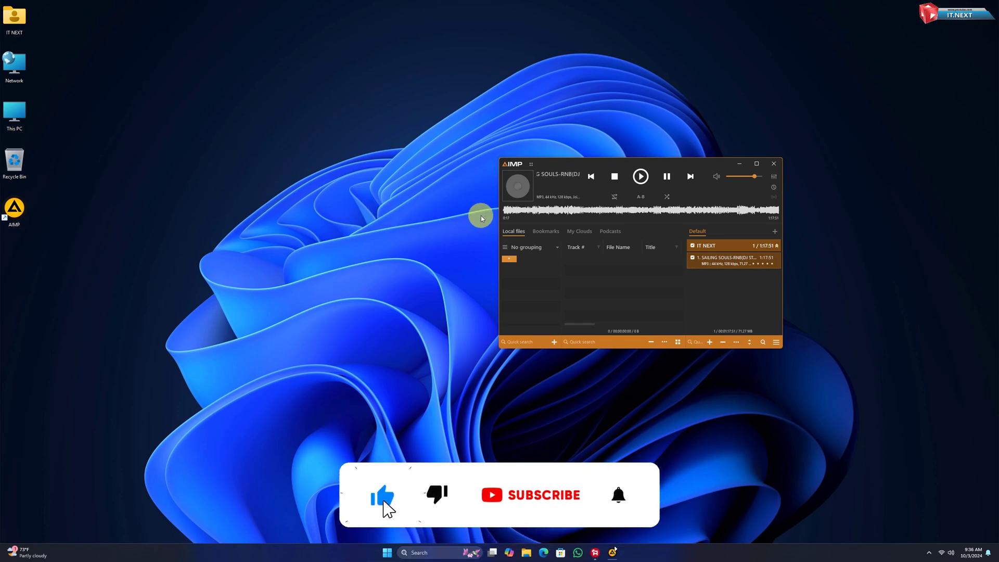
click(548, 495)
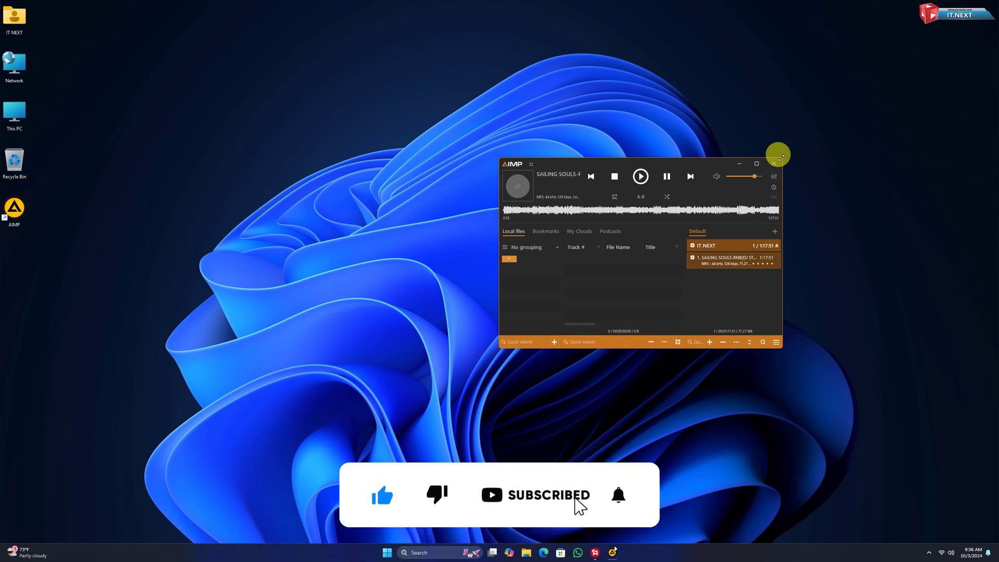